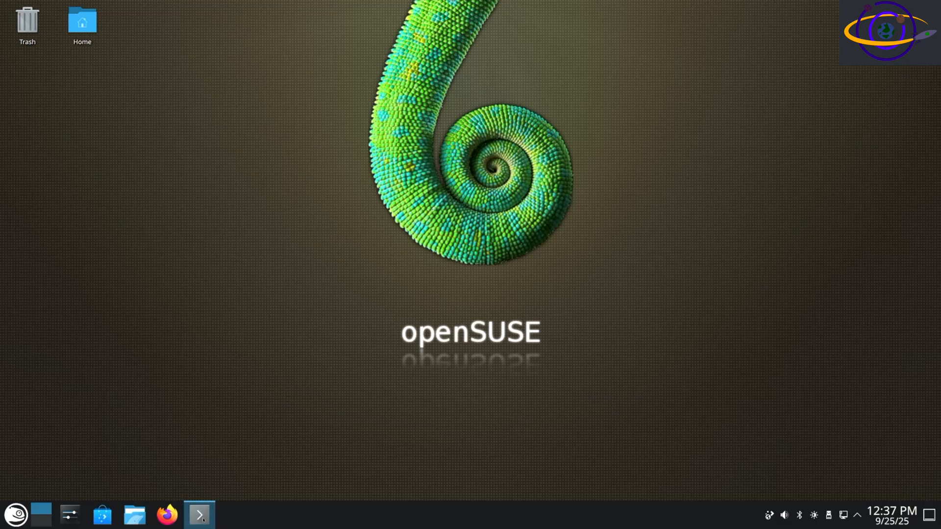
# Step: Check the GPU with lspci and loaded nvidia/nouveau modules with lsmod, then type the zypper G05 search
pyautogui.click(199, 515)
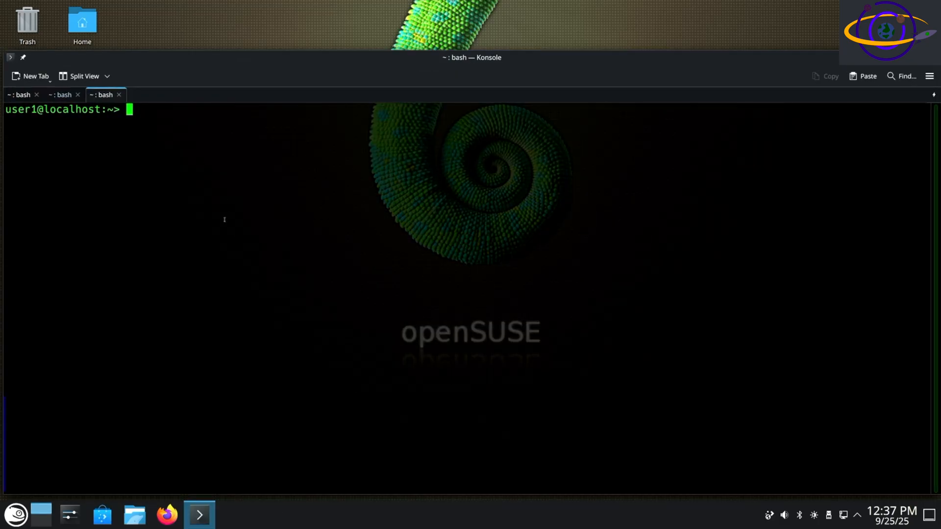
pyautogui.write('lsmod |grep -i nou')
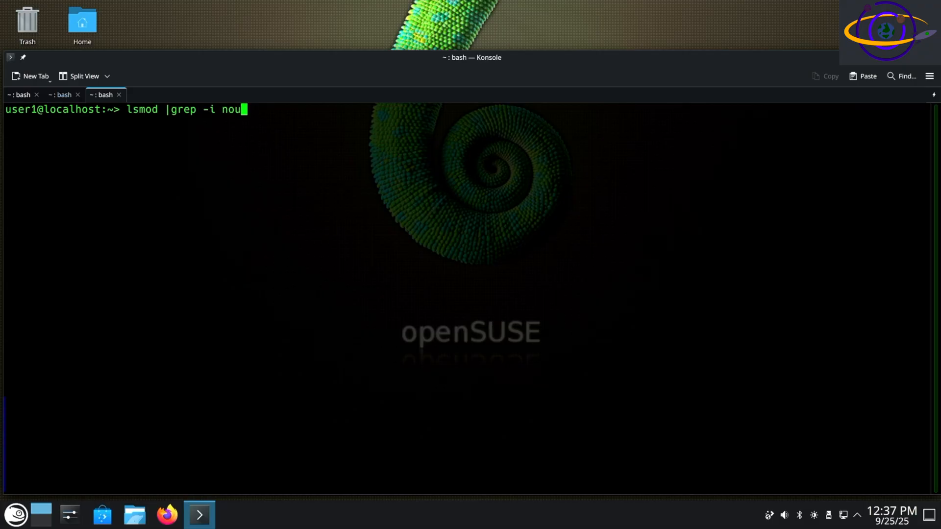
pyautogui.press('Return')
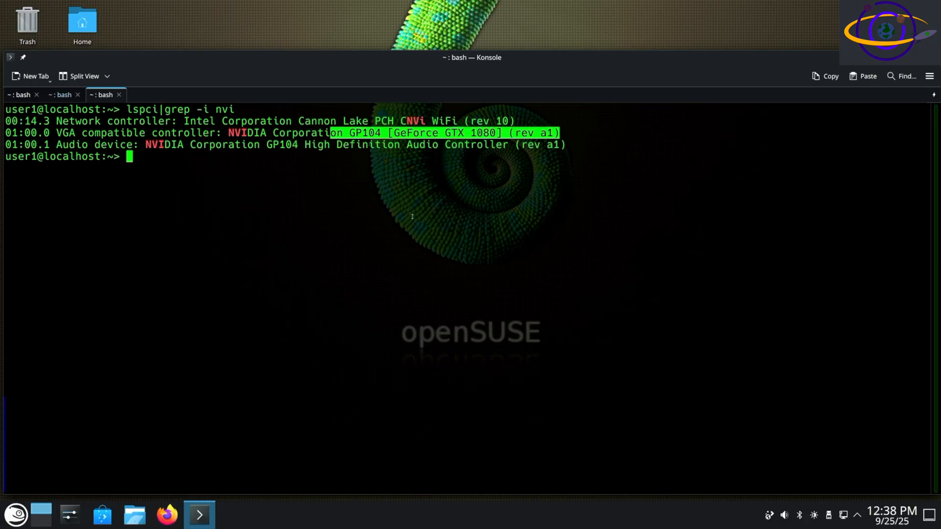
pyautogui.write('lsmod |grep -i nvi')
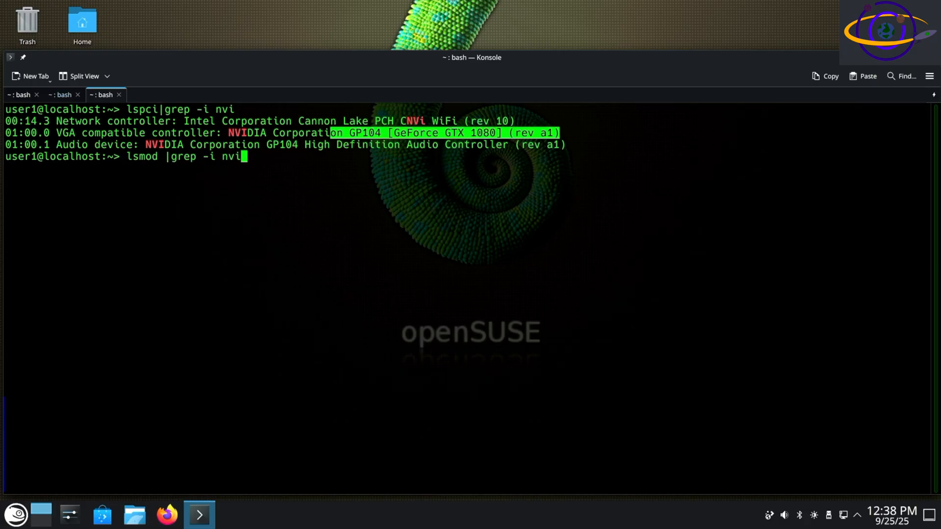
pyautogui.press('Return')
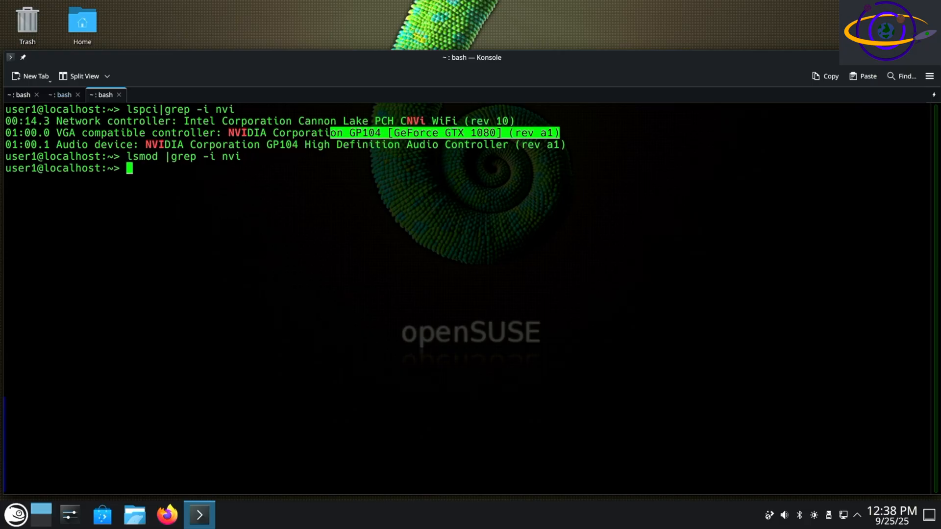
pyautogui.write('lsmod |grep -i nou')
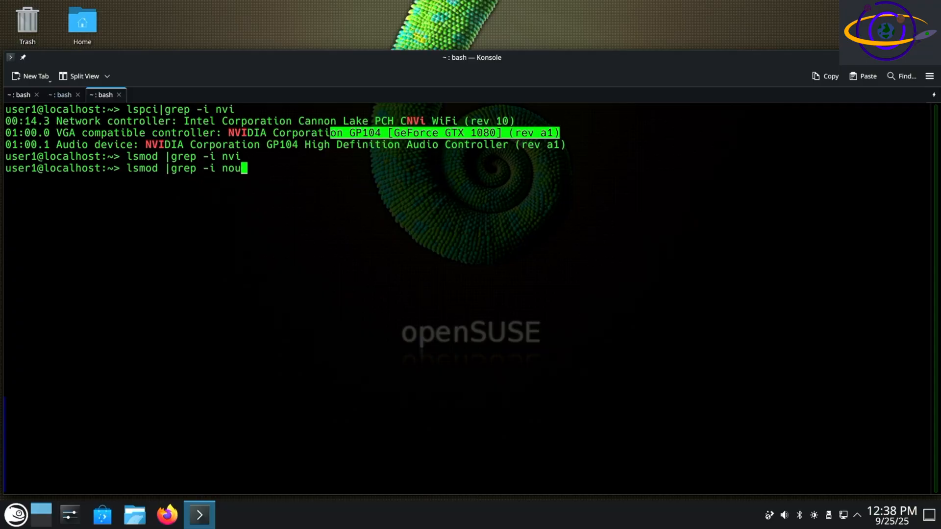
pyautogui.press('Return')
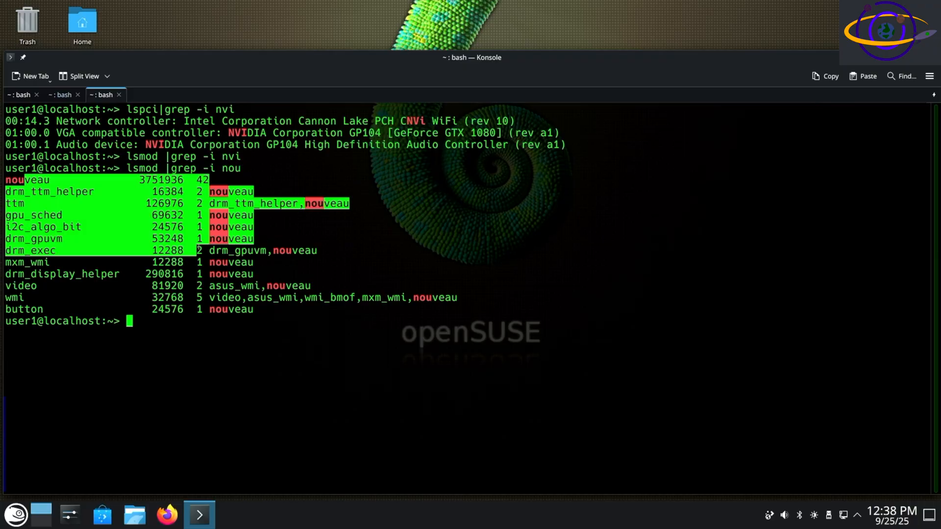
pyautogui.write('lspci|grep -i nvi')
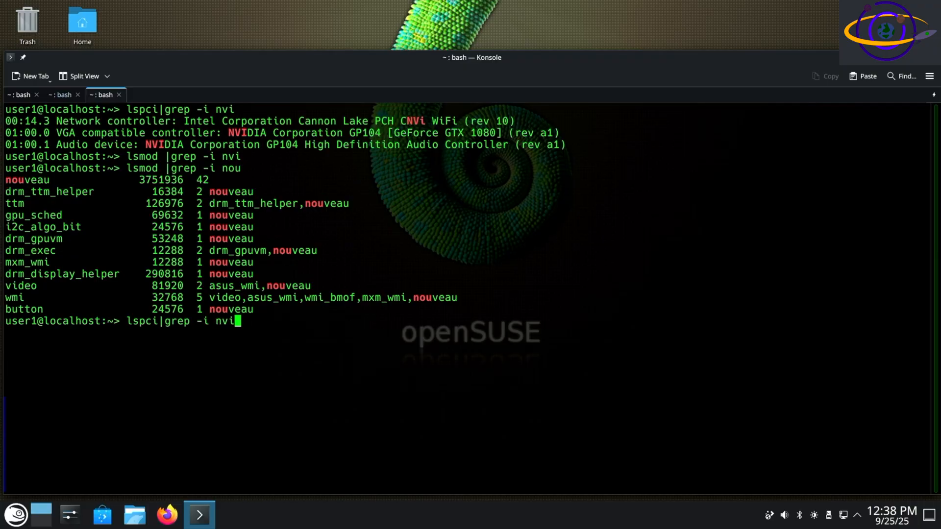
pyautogui.write('zypper se nvidia|grep -i g05')
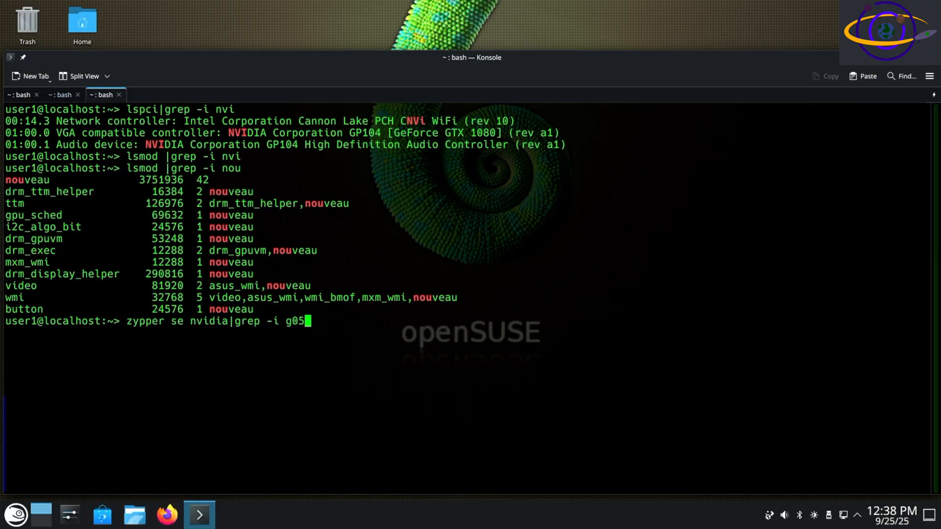
# Step: Run 'zypper se nvidia|grep -i g05' to list G05 packages, then rerun it filtered with 'grep -i meta'
pyautogui.press('Return')
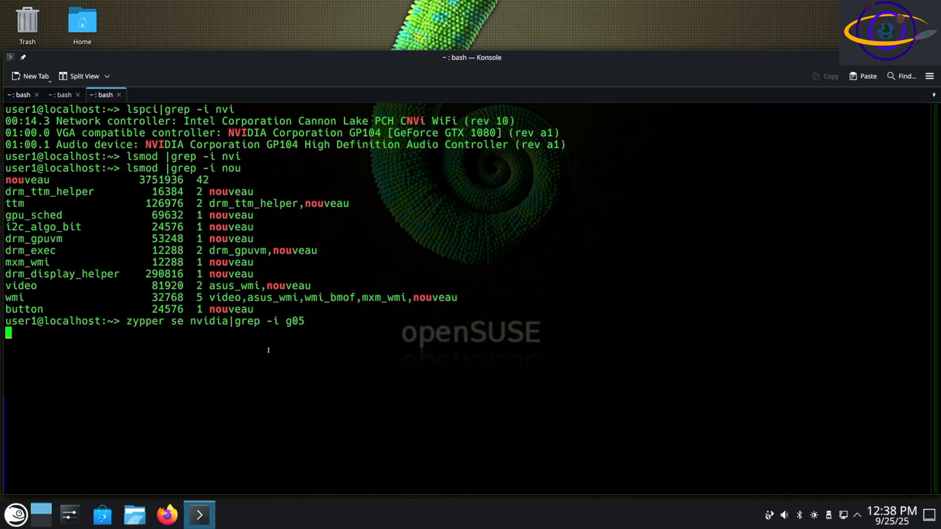
pyautogui.press('Return')
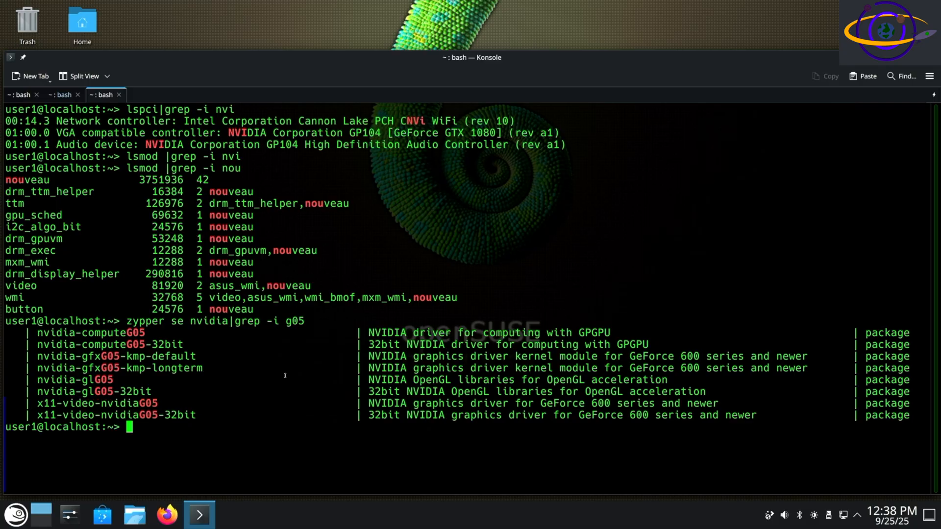
pyautogui.write('zypper se nvidia|grep -i g05|')
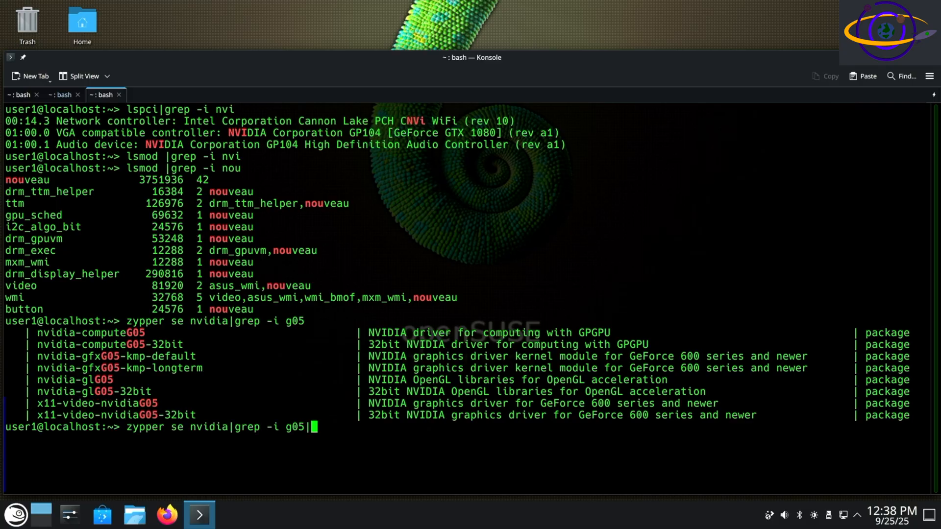
pyautogui.write('grep')
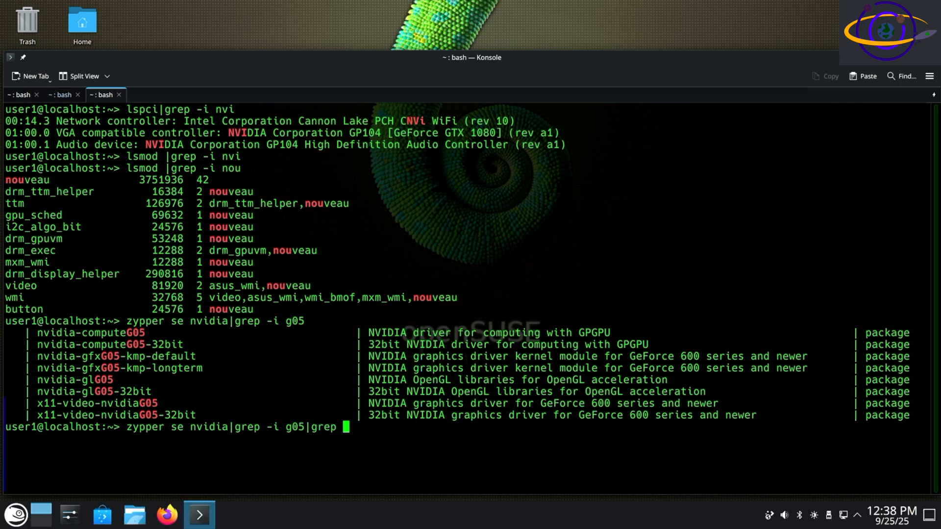
pyautogui.write('-i')
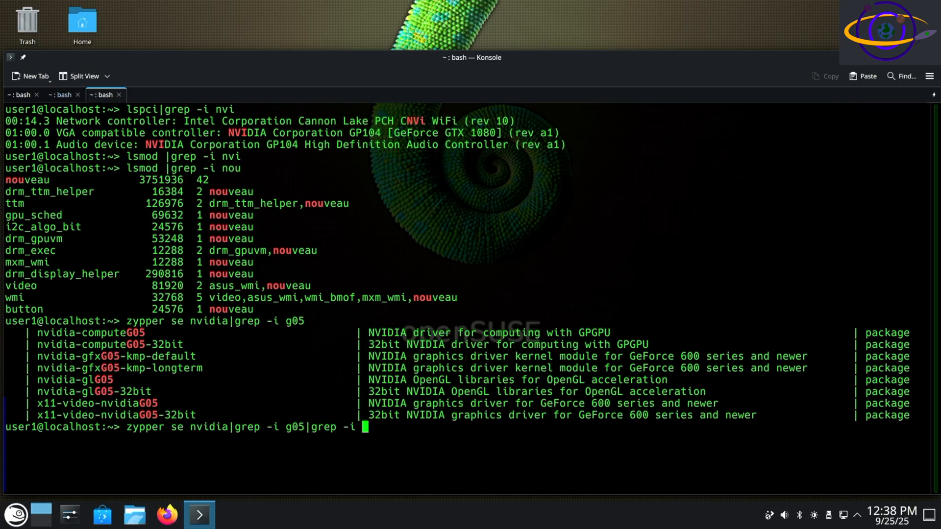
pyautogui.write('meta')
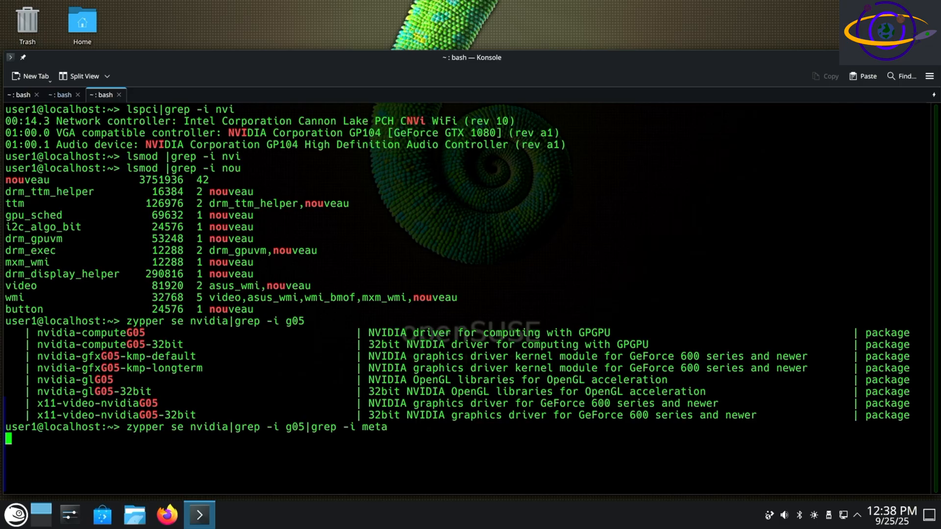
pyautogui.press('Return')
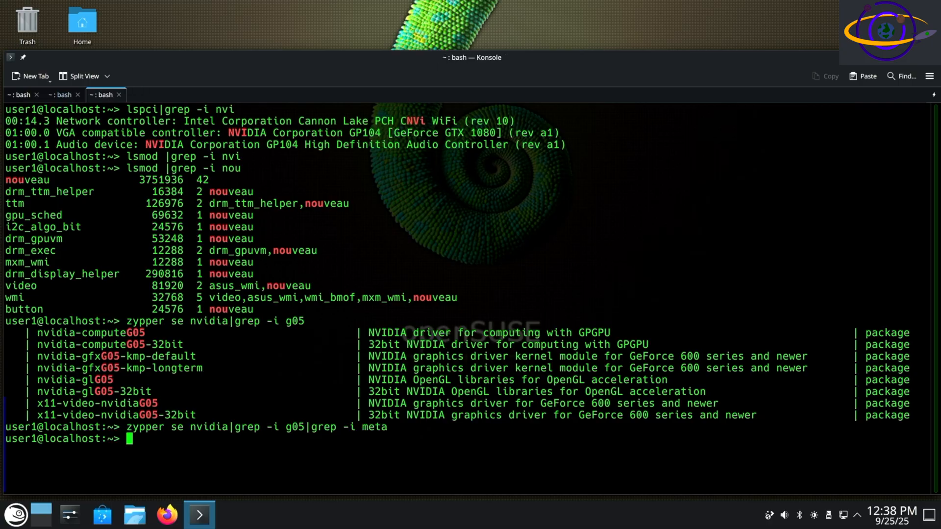
# Step: Run 'zypper in x11-video-nvidiaG05', rerun it with sudo and enter the root password
pyautogui.write('zypp')
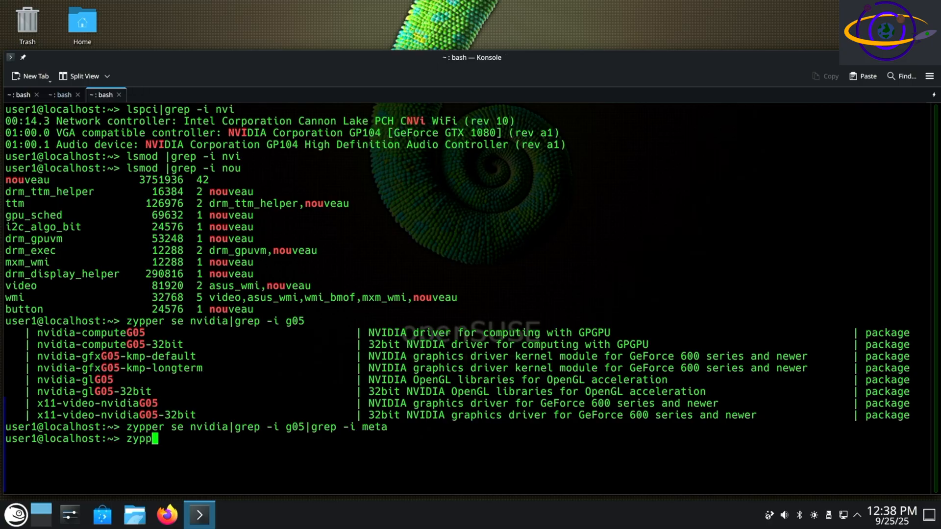
pyautogui.write('er in')
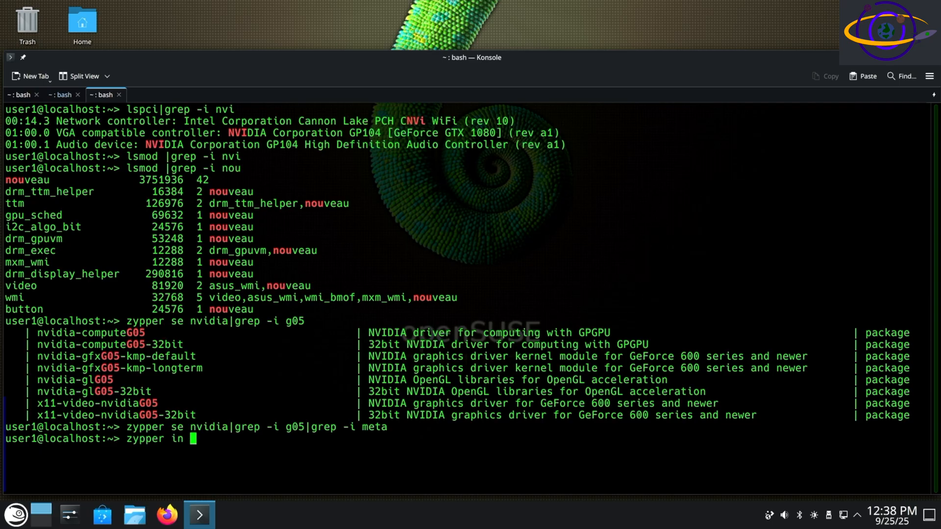
pyautogui.doubleClick(96, 403)
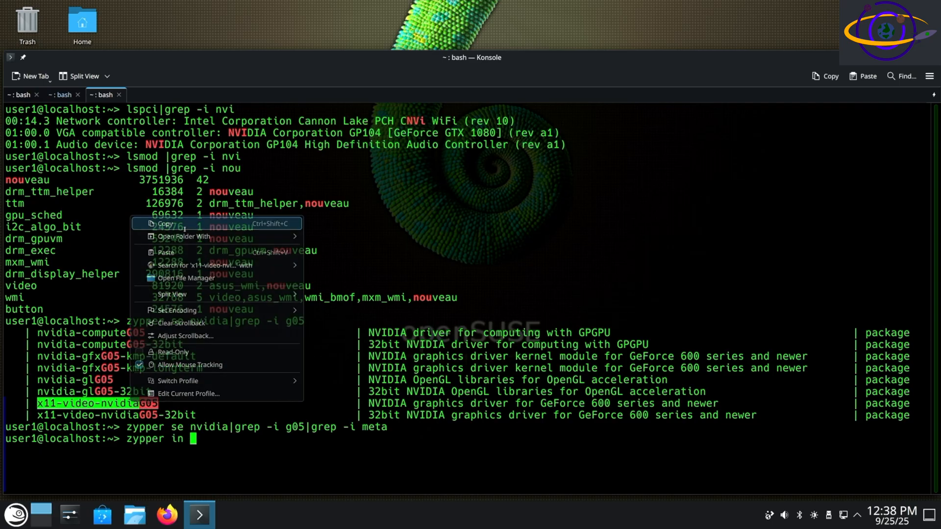
pyautogui.click(165, 252)
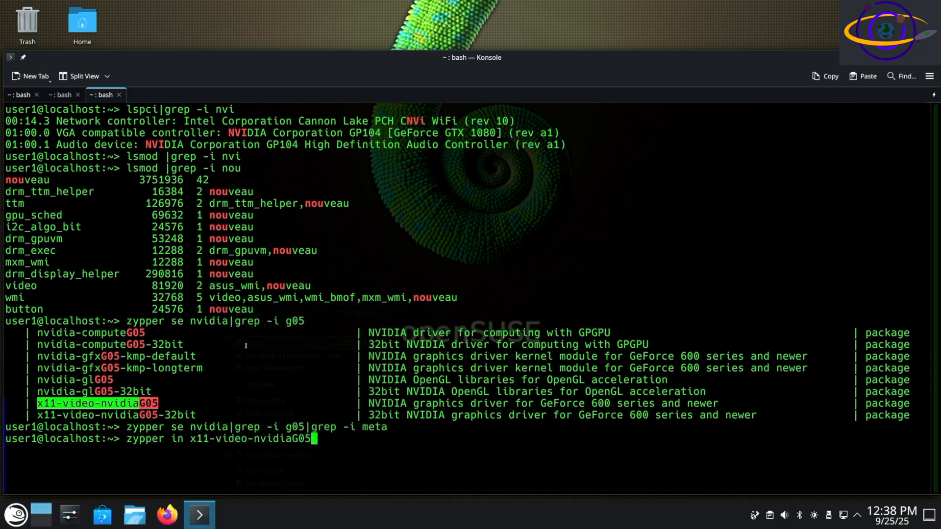
pyautogui.press('Return')
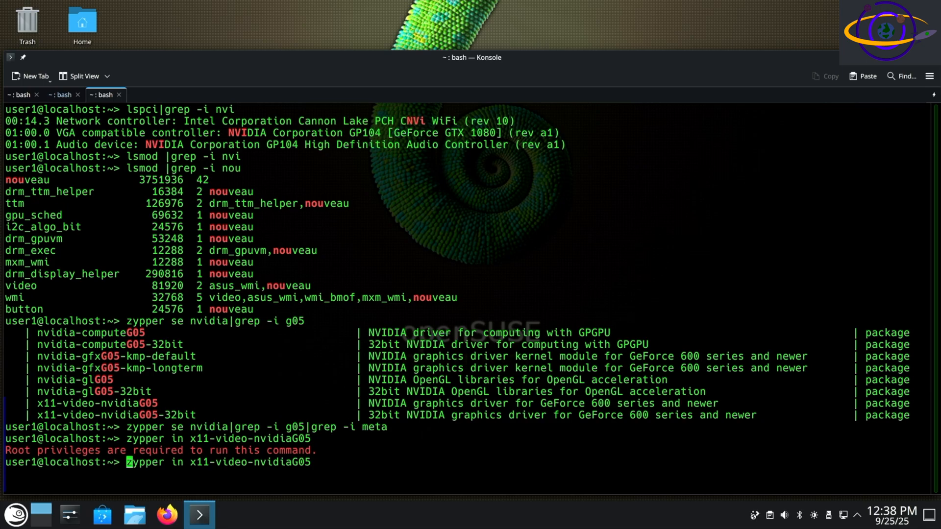
pyautogui.press('Return')
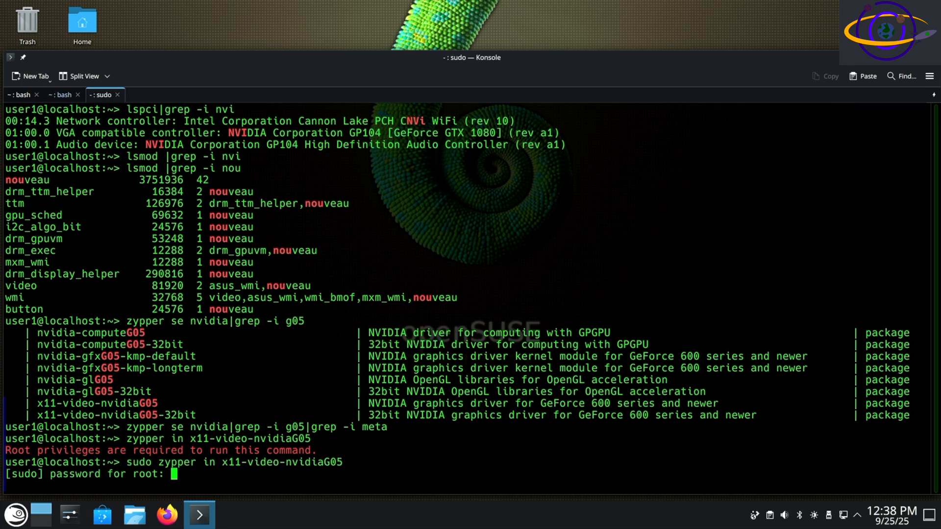
pyautogui.press('Return')
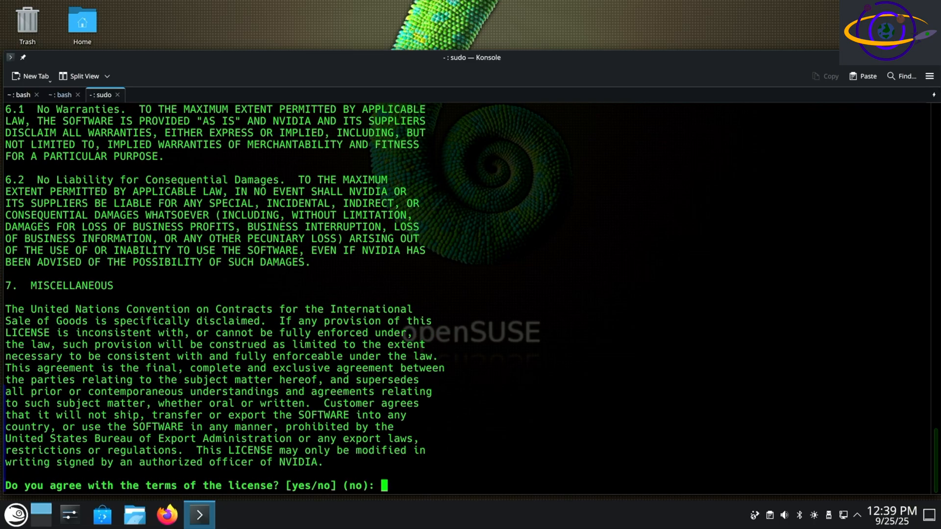
# Step: Answer 'yes' to the NVIDIA license, let the install continue, and type the nouveau lsmod check
pyautogui.write('y')
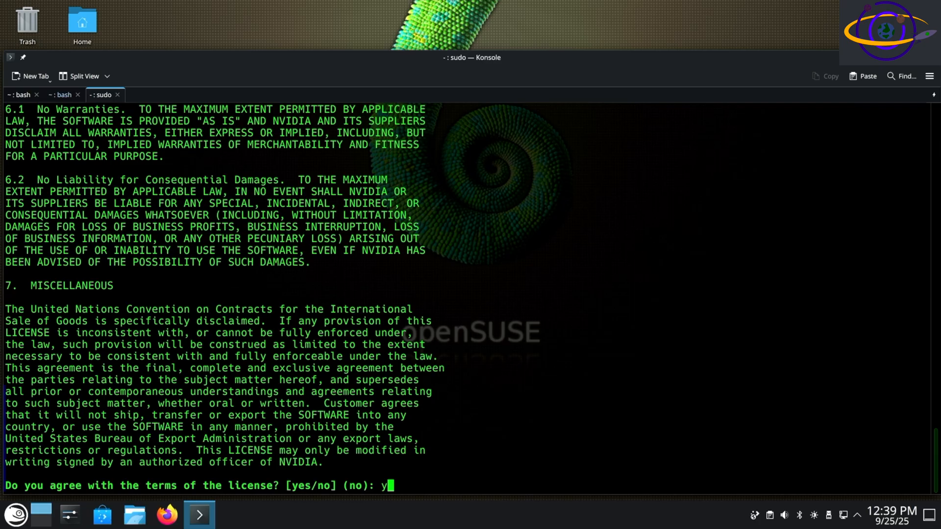
pyautogui.write('es')
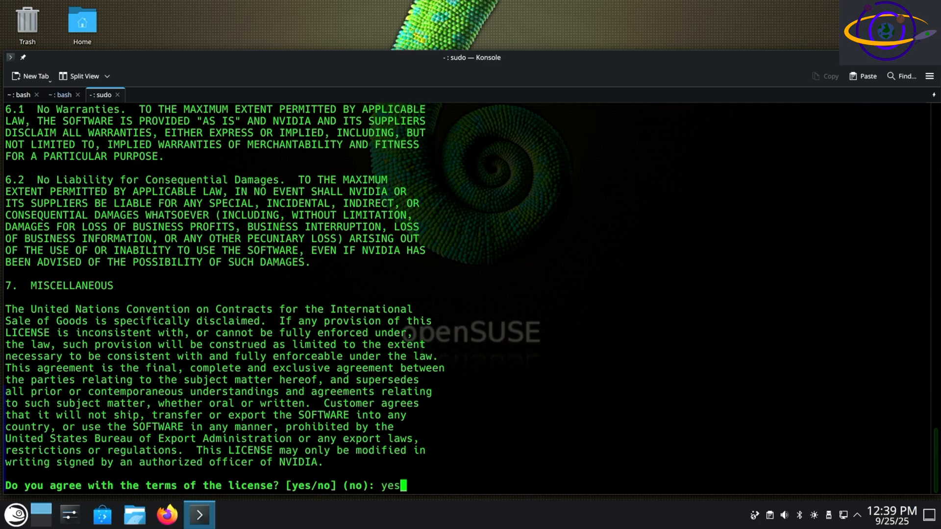
pyautogui.press('Return')
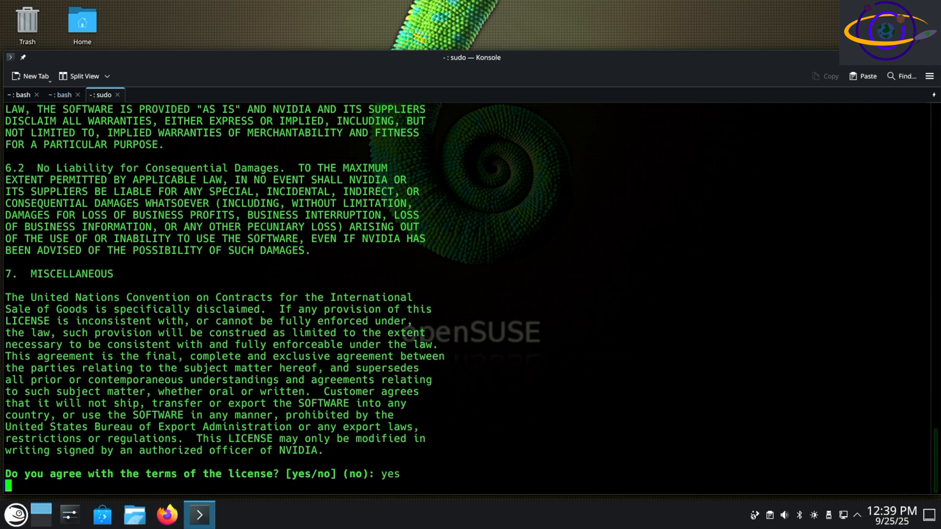
pyautogui.press('Return')
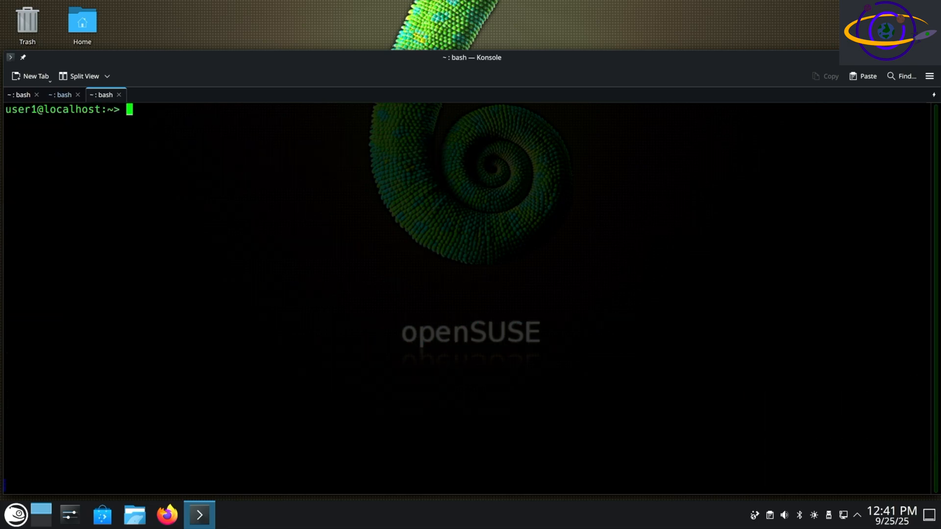
pyautogui.write('lsmod |grep -i nou')
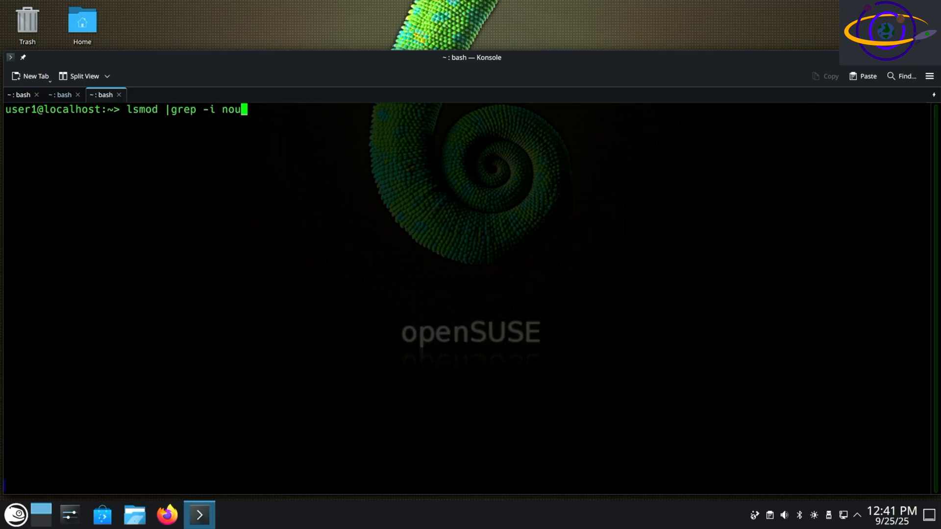
# Step: Run lsmod checks for nouveau and nvidia modules, then 'rpm -qa |grep -i nvid' to list installed NVIDIA packages
pyautogui.press('Return')
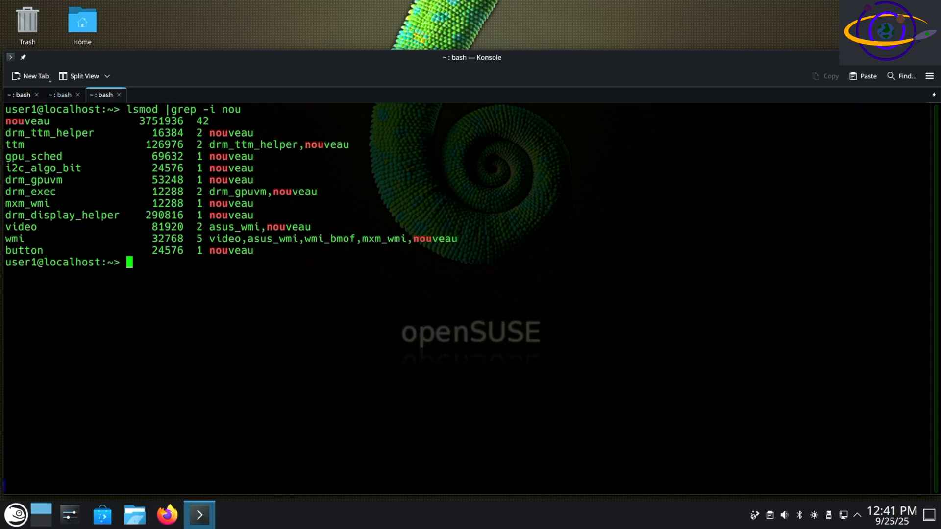
pyautogui.write('lsmod |grep -i nv')
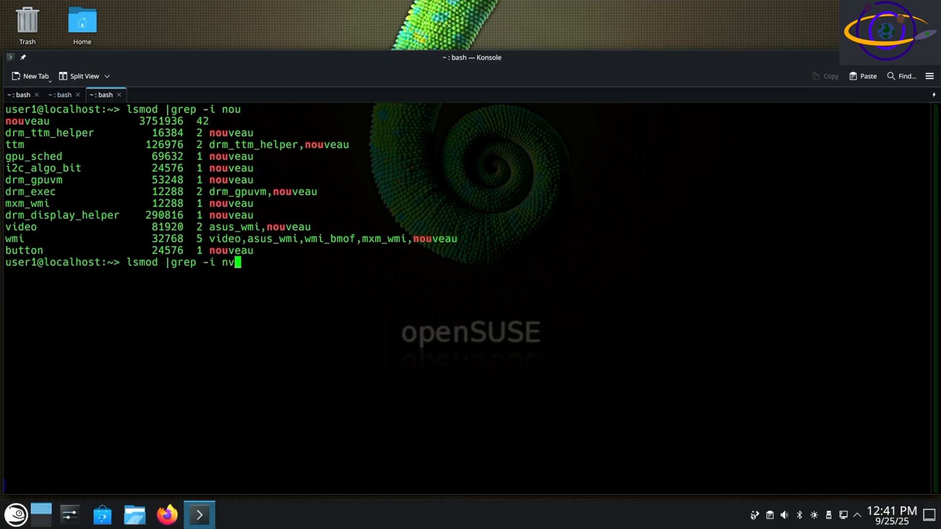
pyautogui.press('Return')
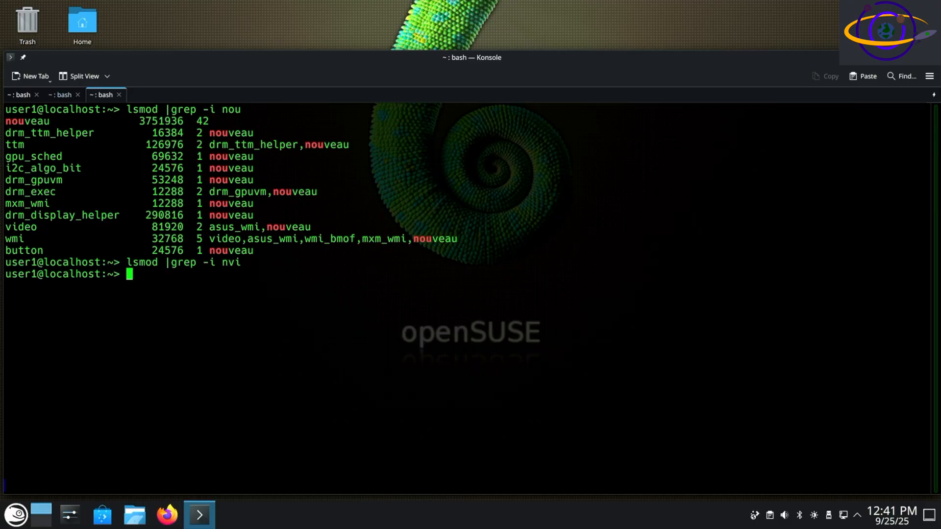
pyautogui.write('rpm')
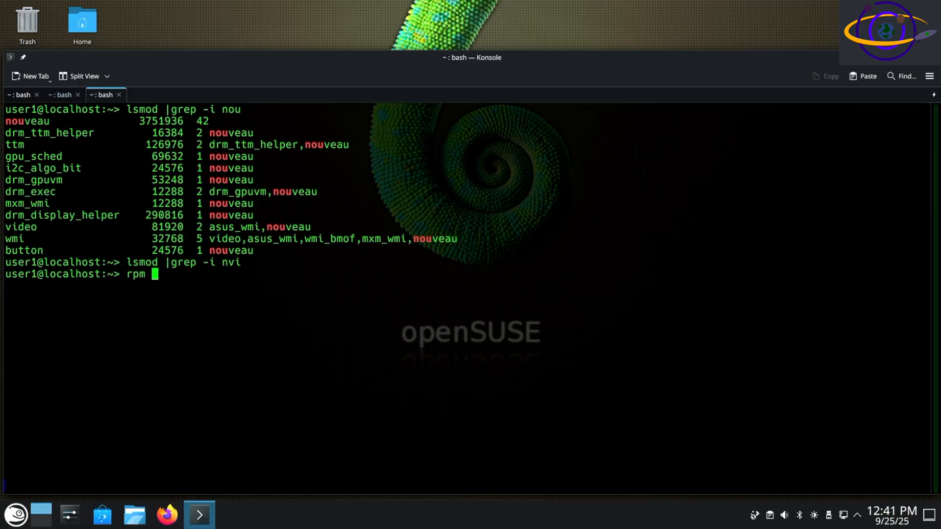
pyautogui.write('-qa |grep -')
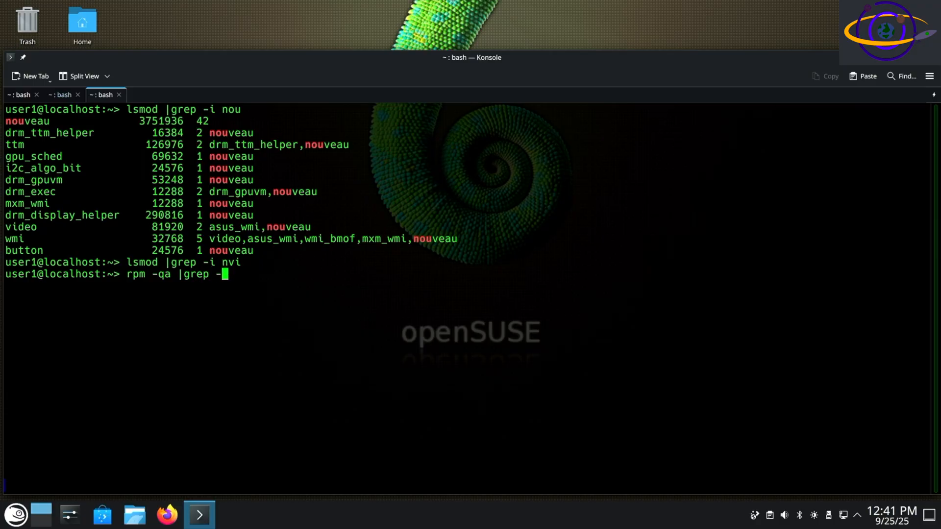
pyautogui.write('i nvid')
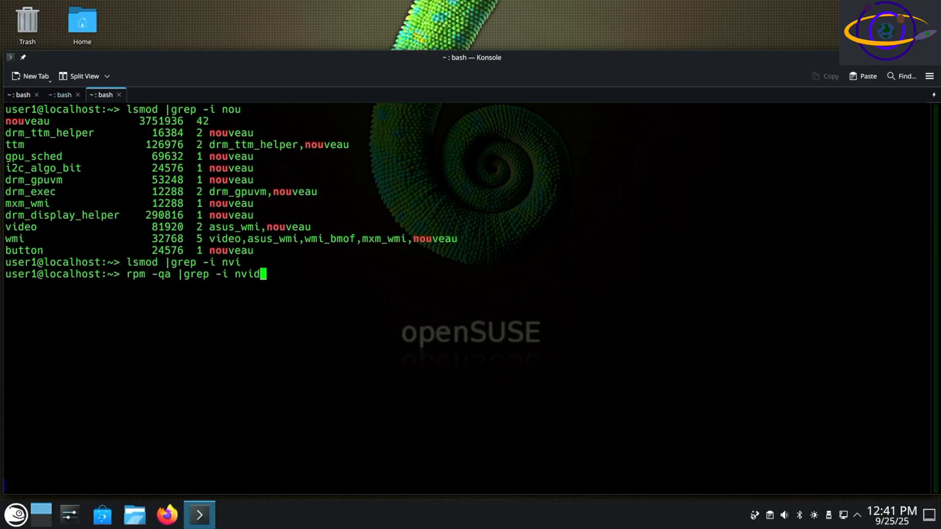
pyautogui.press('Return')
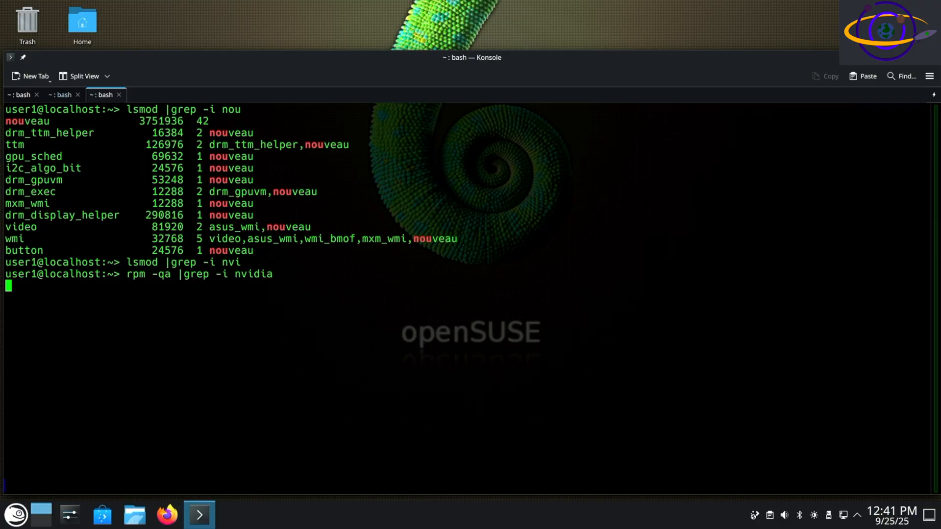
pyautogui.press('Return')
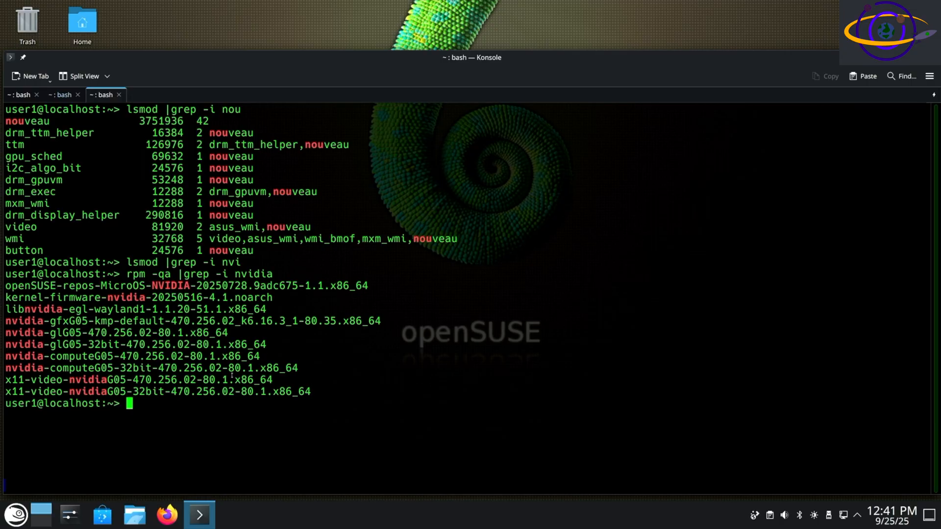
# Step: Run 'sudo reboot' to restart the system
pyautogui.write('sudo')
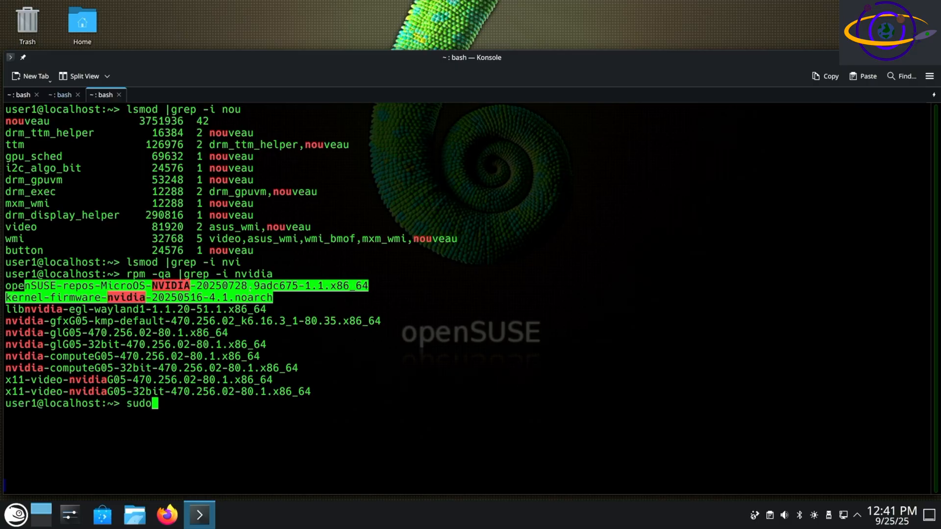
pyautogui.write('reboot')
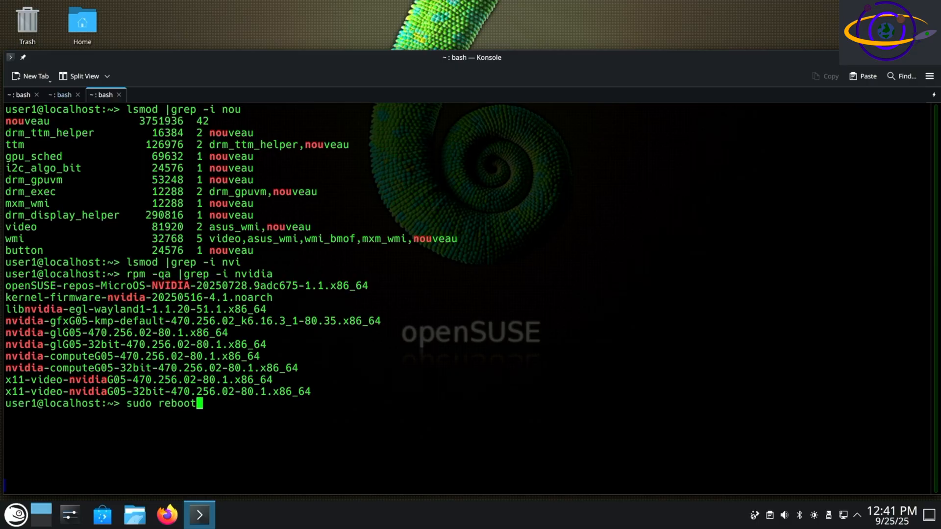
pyautogui.press('Return')
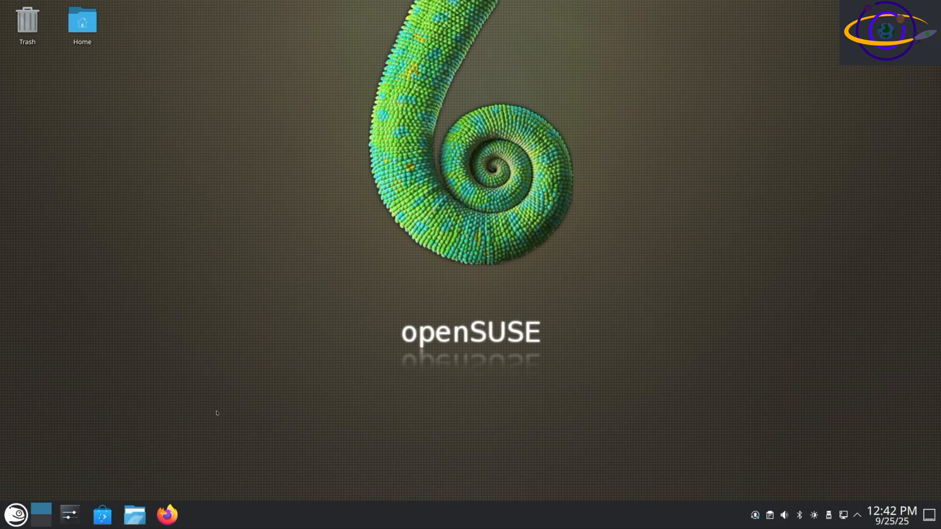
# Step: Start a new Konsole terminal from the application launcher after the reboot
pyautogui.click(16, 515)
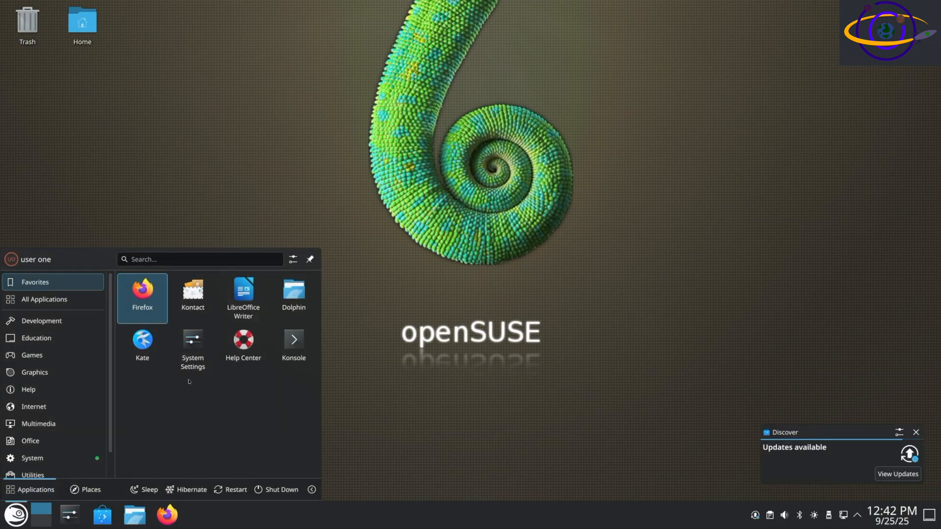
pyautogui.click(293, 345)
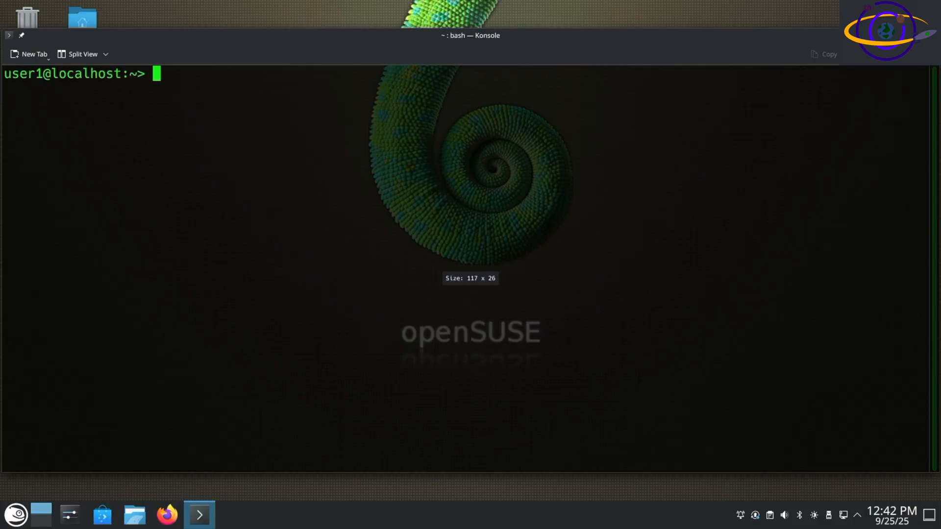
# Step: Run 'lsmod |grep -i nvi' and 'lsmod |grep -i nou' to confirm nvidia modules loaded and nouveau gone
pyautogui.write('lsmod |grep -i nvi')
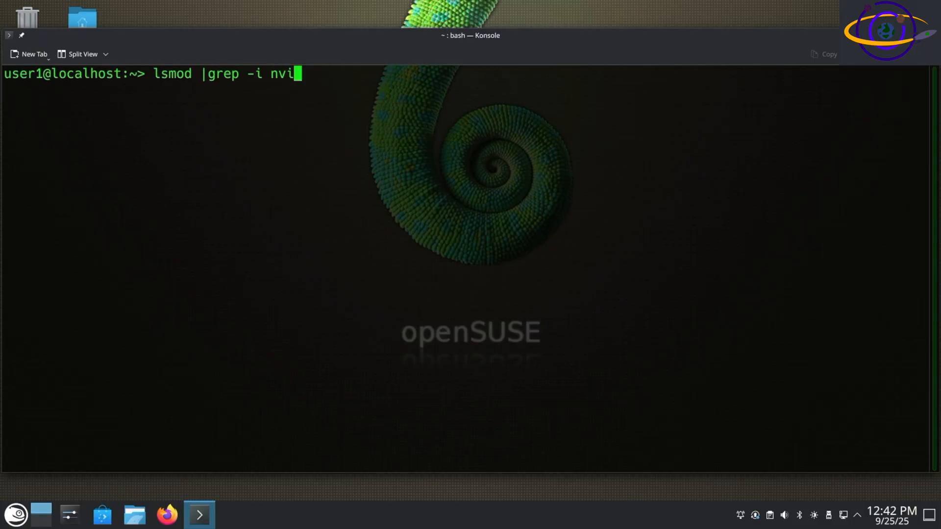
pyautogui.press('Return')
pyautogui.write('lsmod |grep -i n')
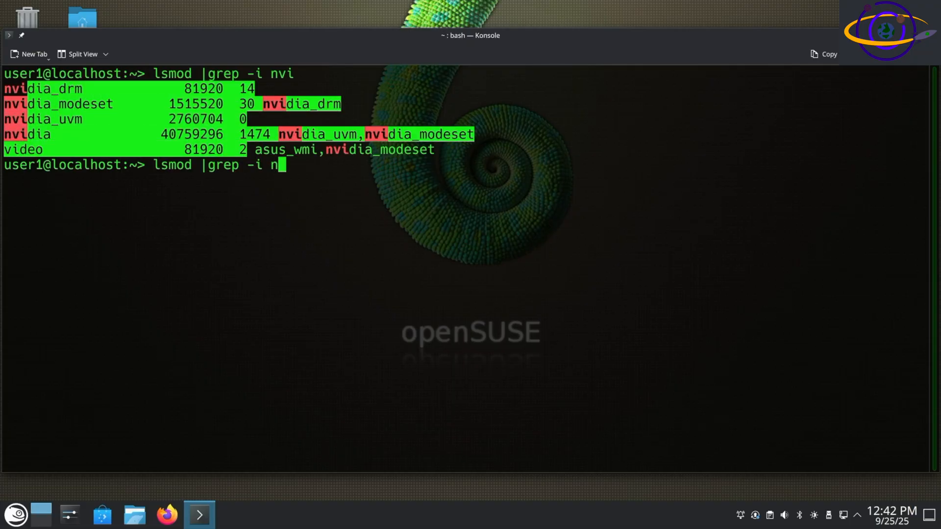
pyautogui.press('Return')
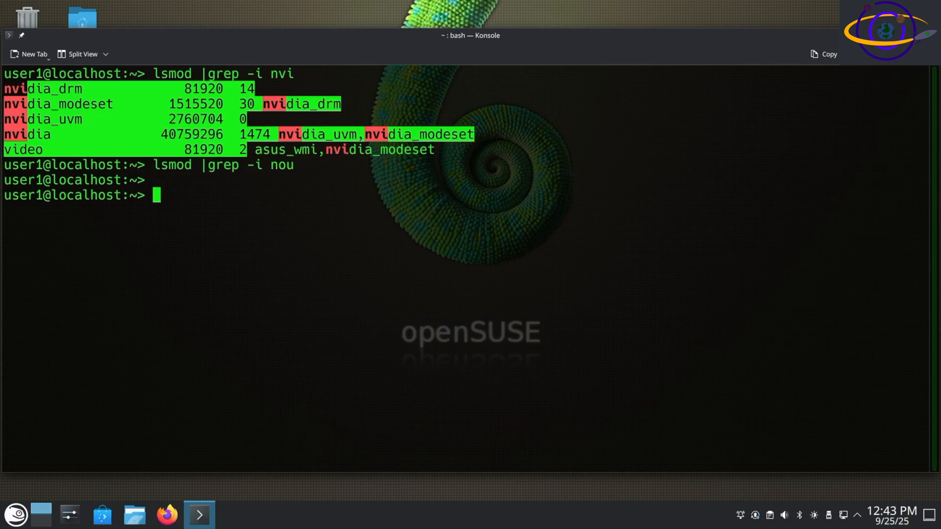
pyautogui.press('Return')
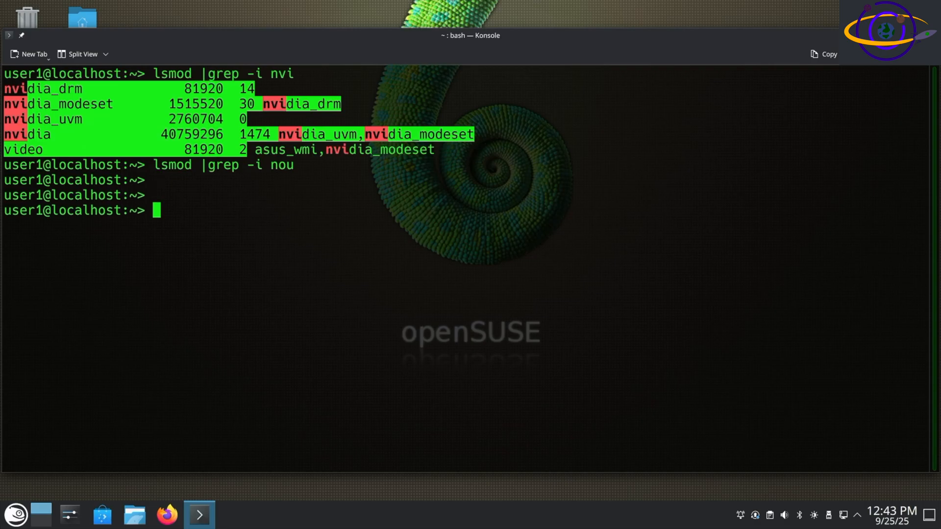
pyautogui.moveTo(285, 249)
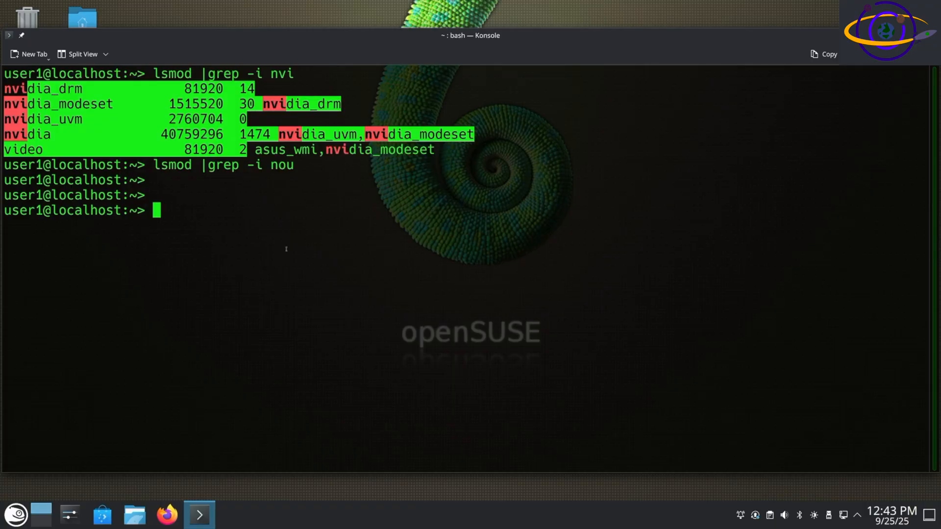
pyautogui.moveTo(285, 248)
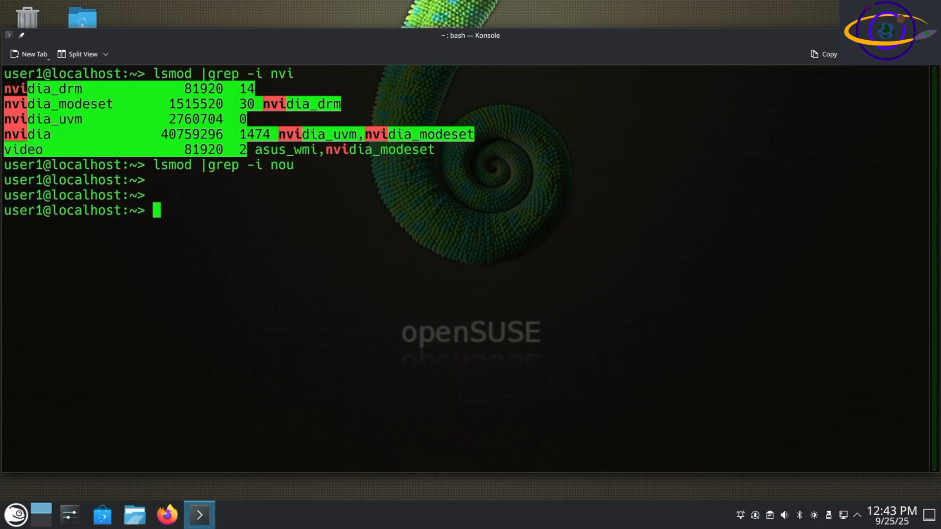
pyautogui.moveTo(284, 261)
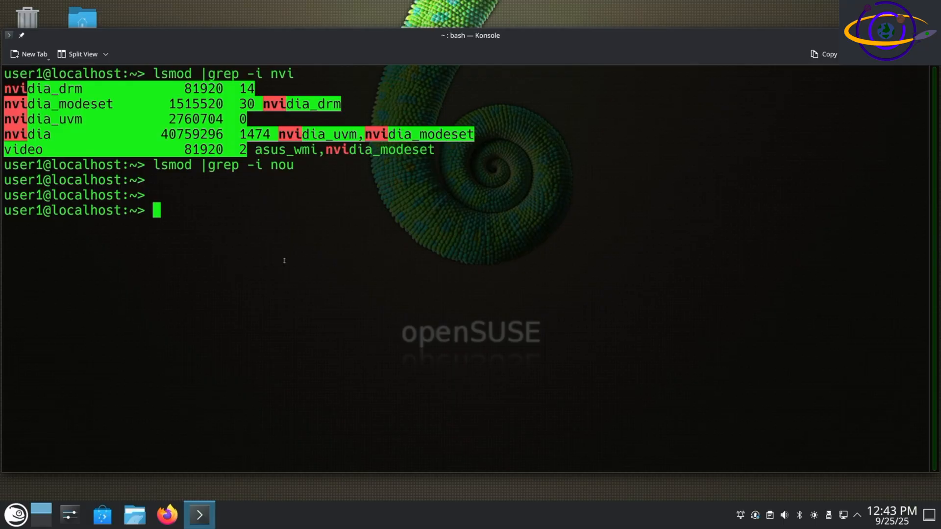
pyautogui.moveTo(310, 249)
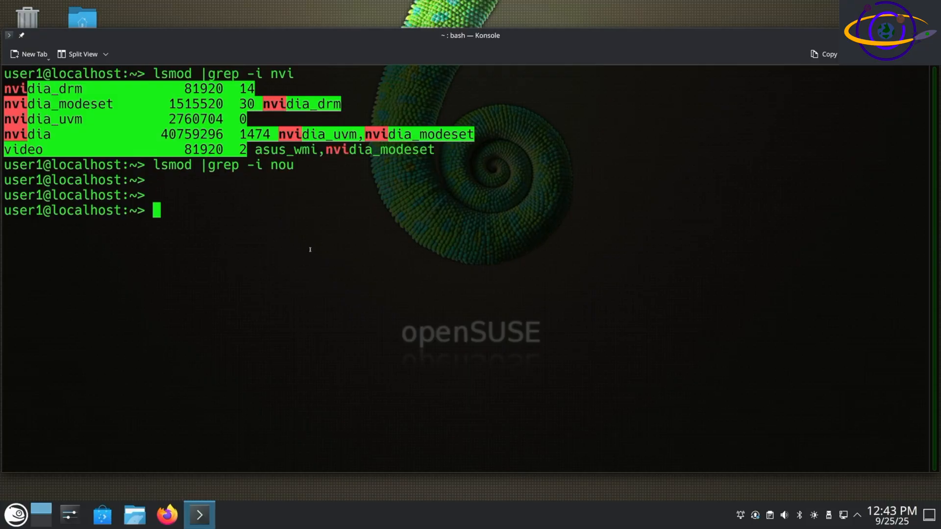
pyautogui.write('n')
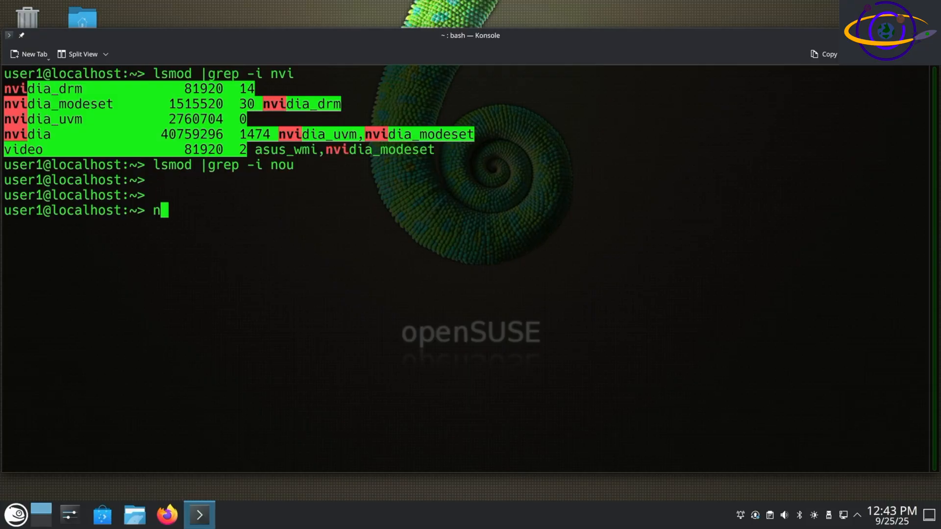
# Step: Run 'nvidia-smi' to view the driver 470.256.02 status report, then begin typing 'glxgears'
pyautogui.write('vidia-smi')
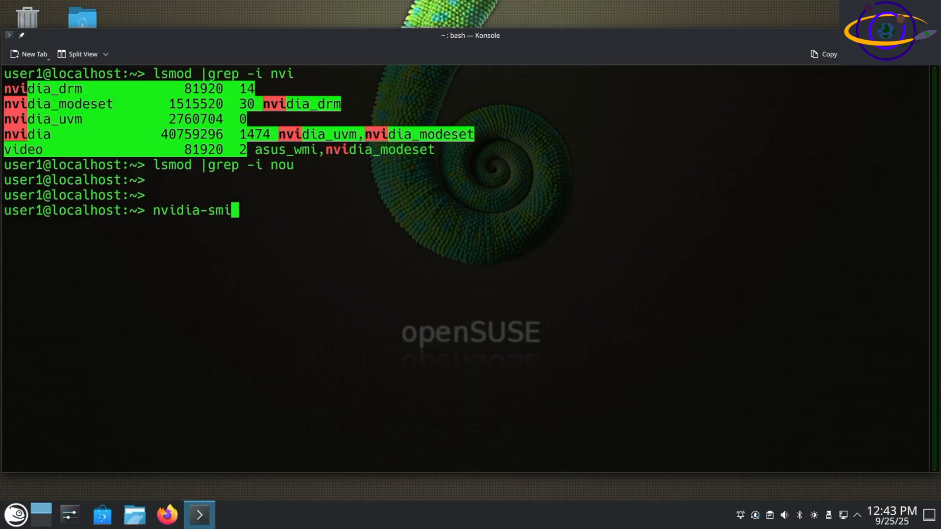
pyautogui.press('Return')
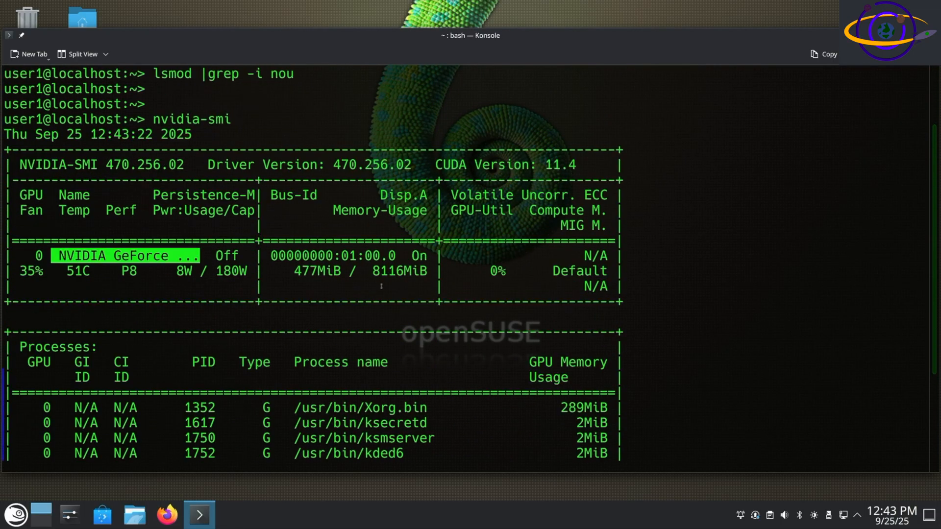
pyautogui.scroll(-3)
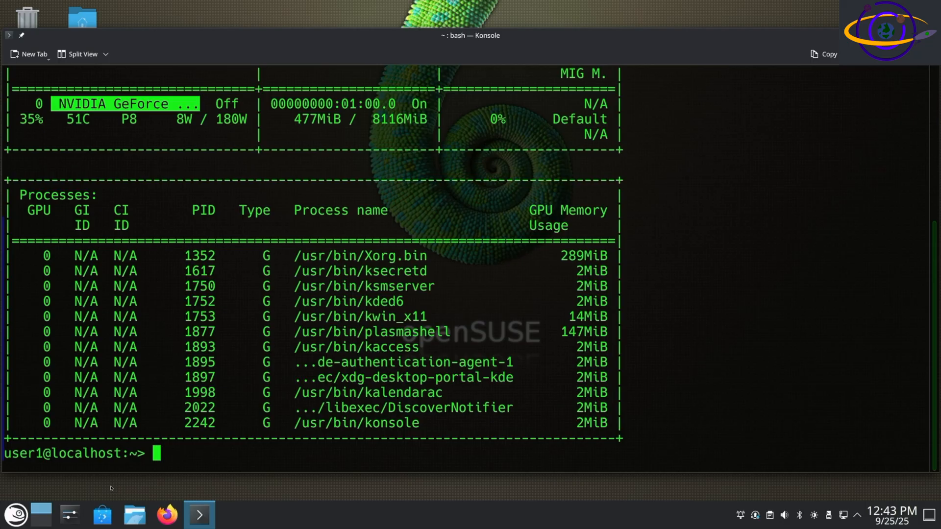
pyautogui.write('glx')
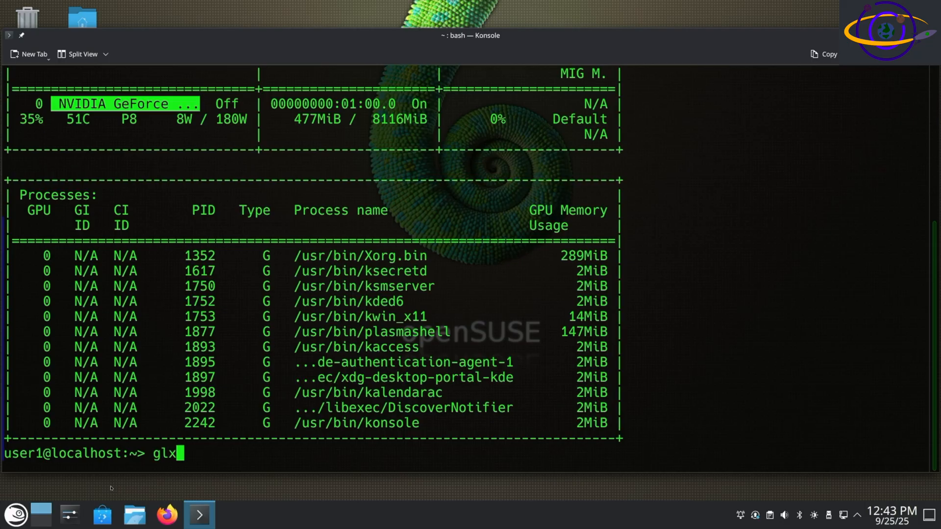